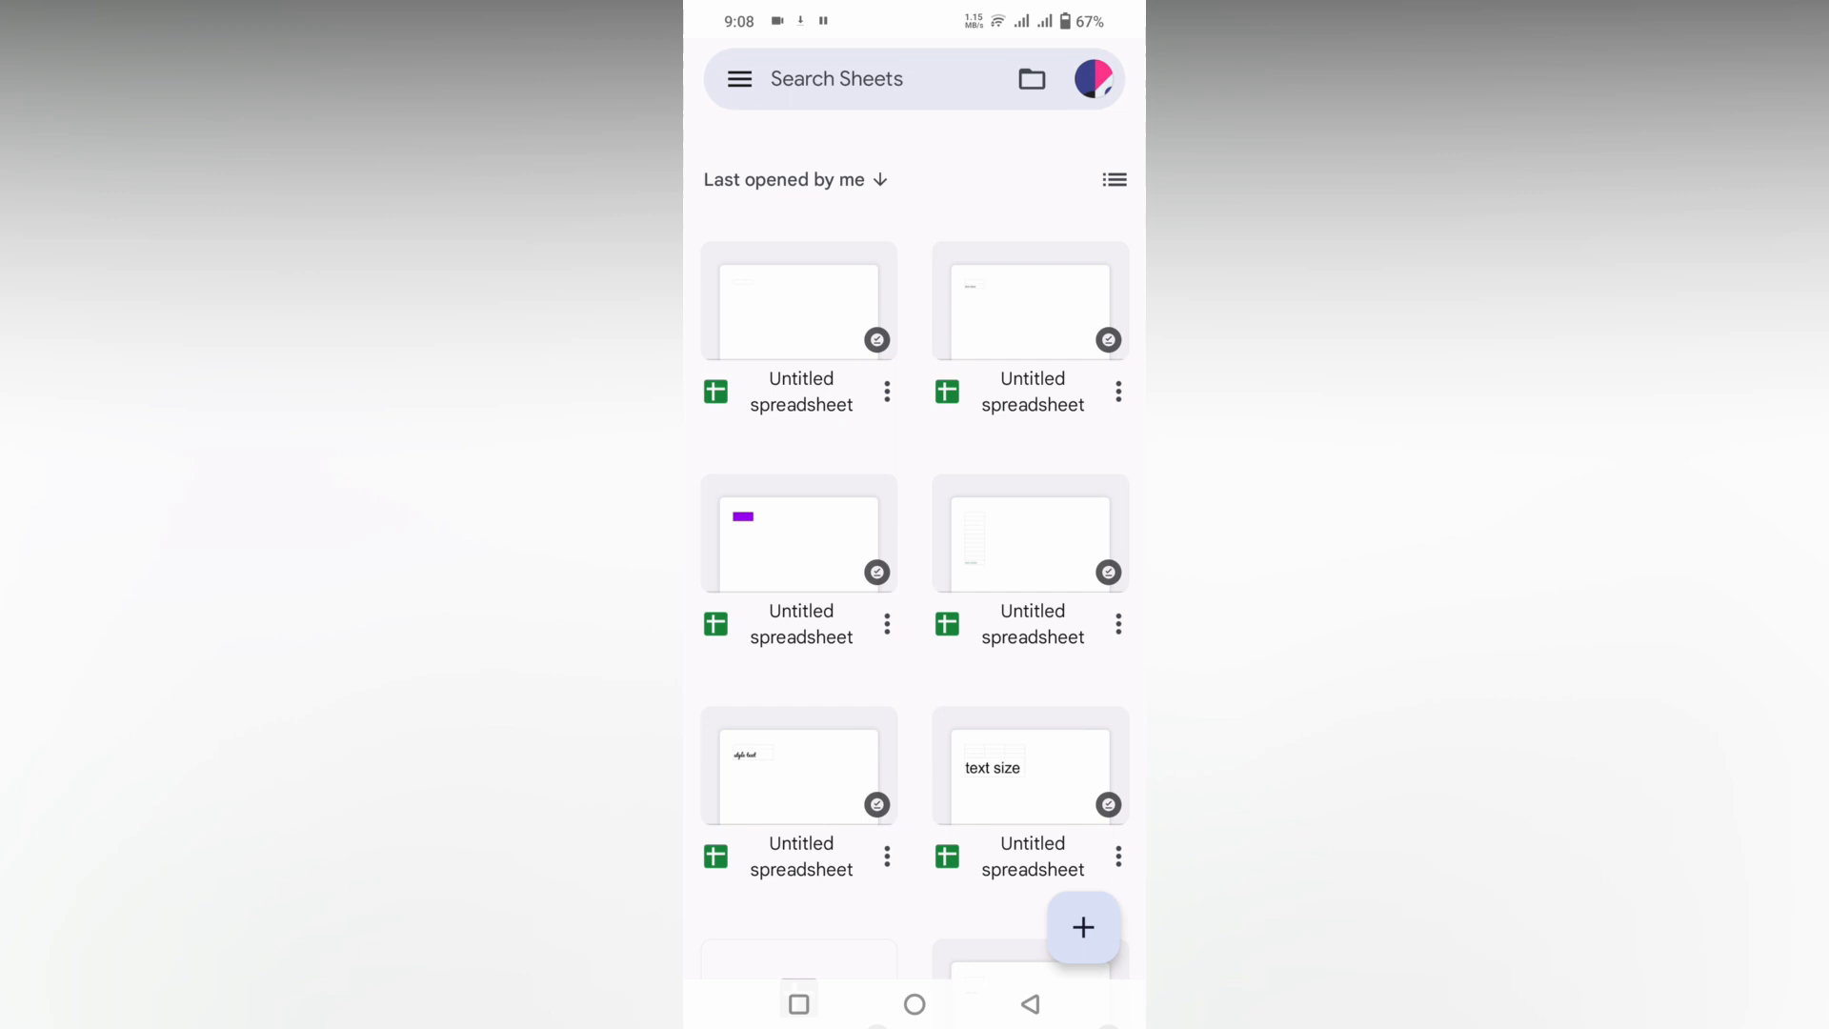
- Create a new blank spreadsheet from the recent spreadsheets list
{"action": "left_click", "coordinate": [913, 1002]}
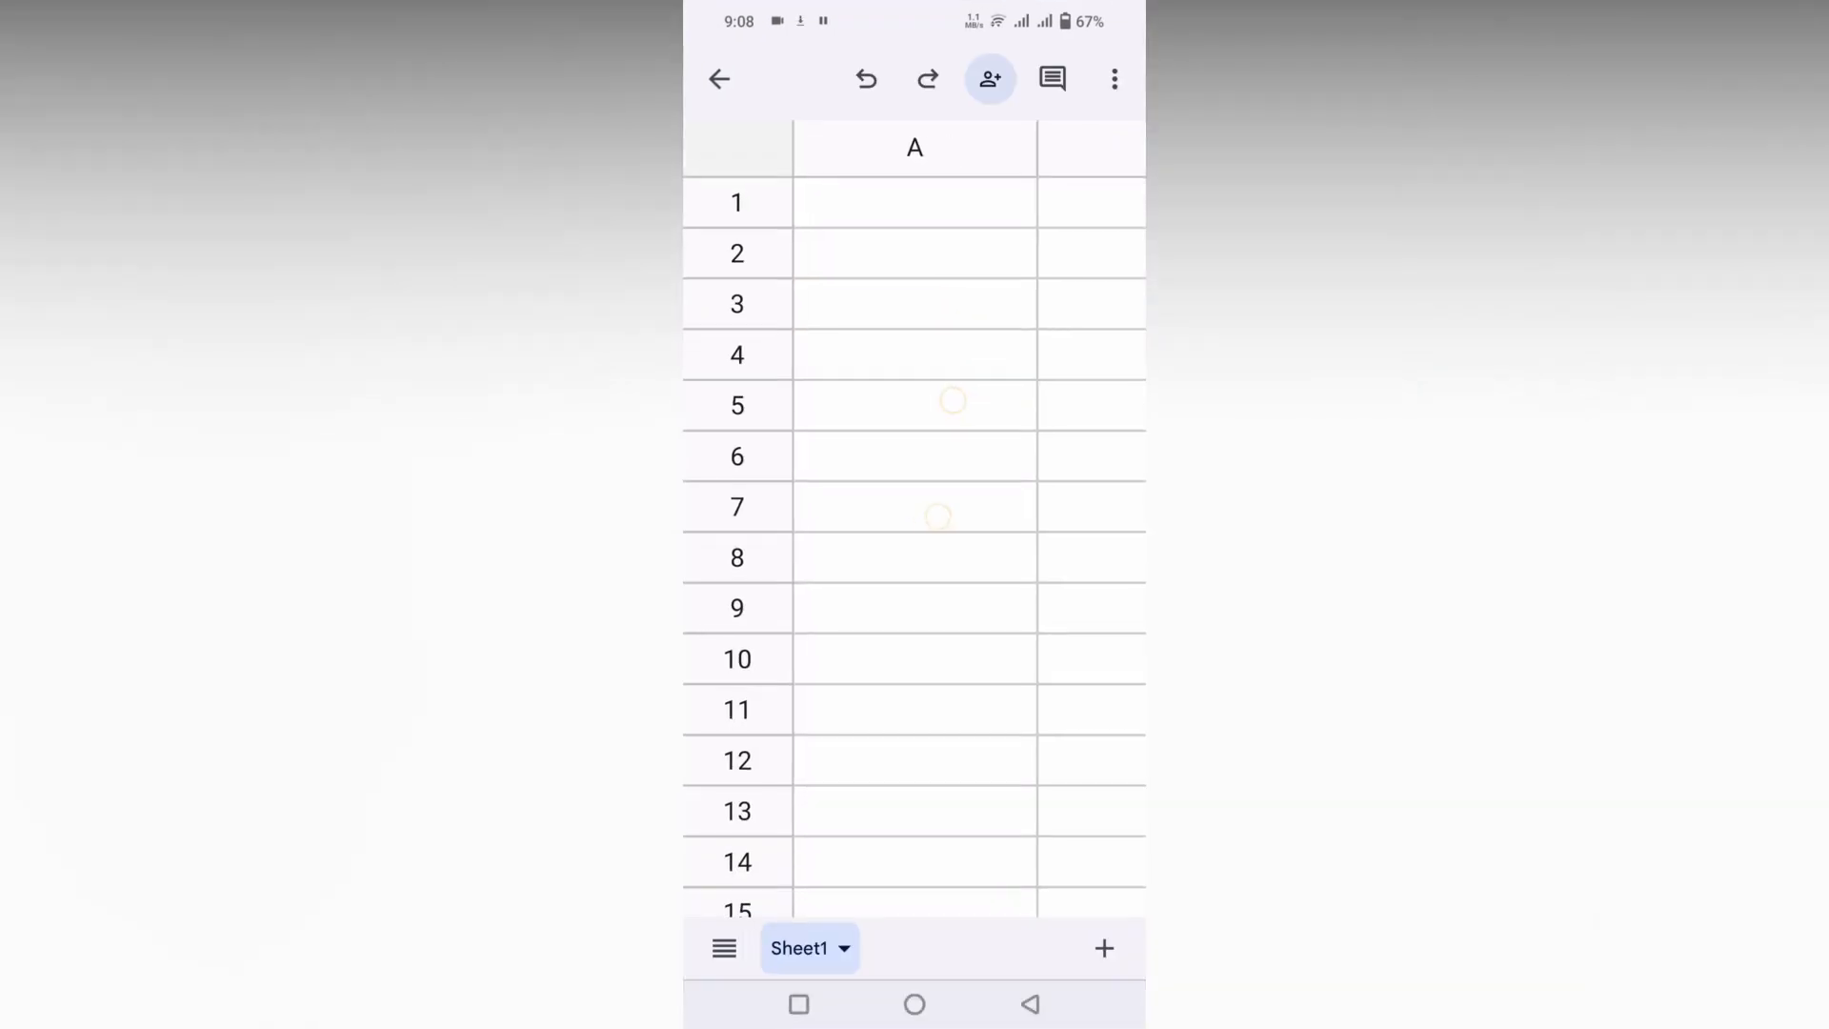
- Put cell A1 of the new spreadsheet into editing mode, ready for input
{"action": "left_click", "coordinate": [892, 202]}
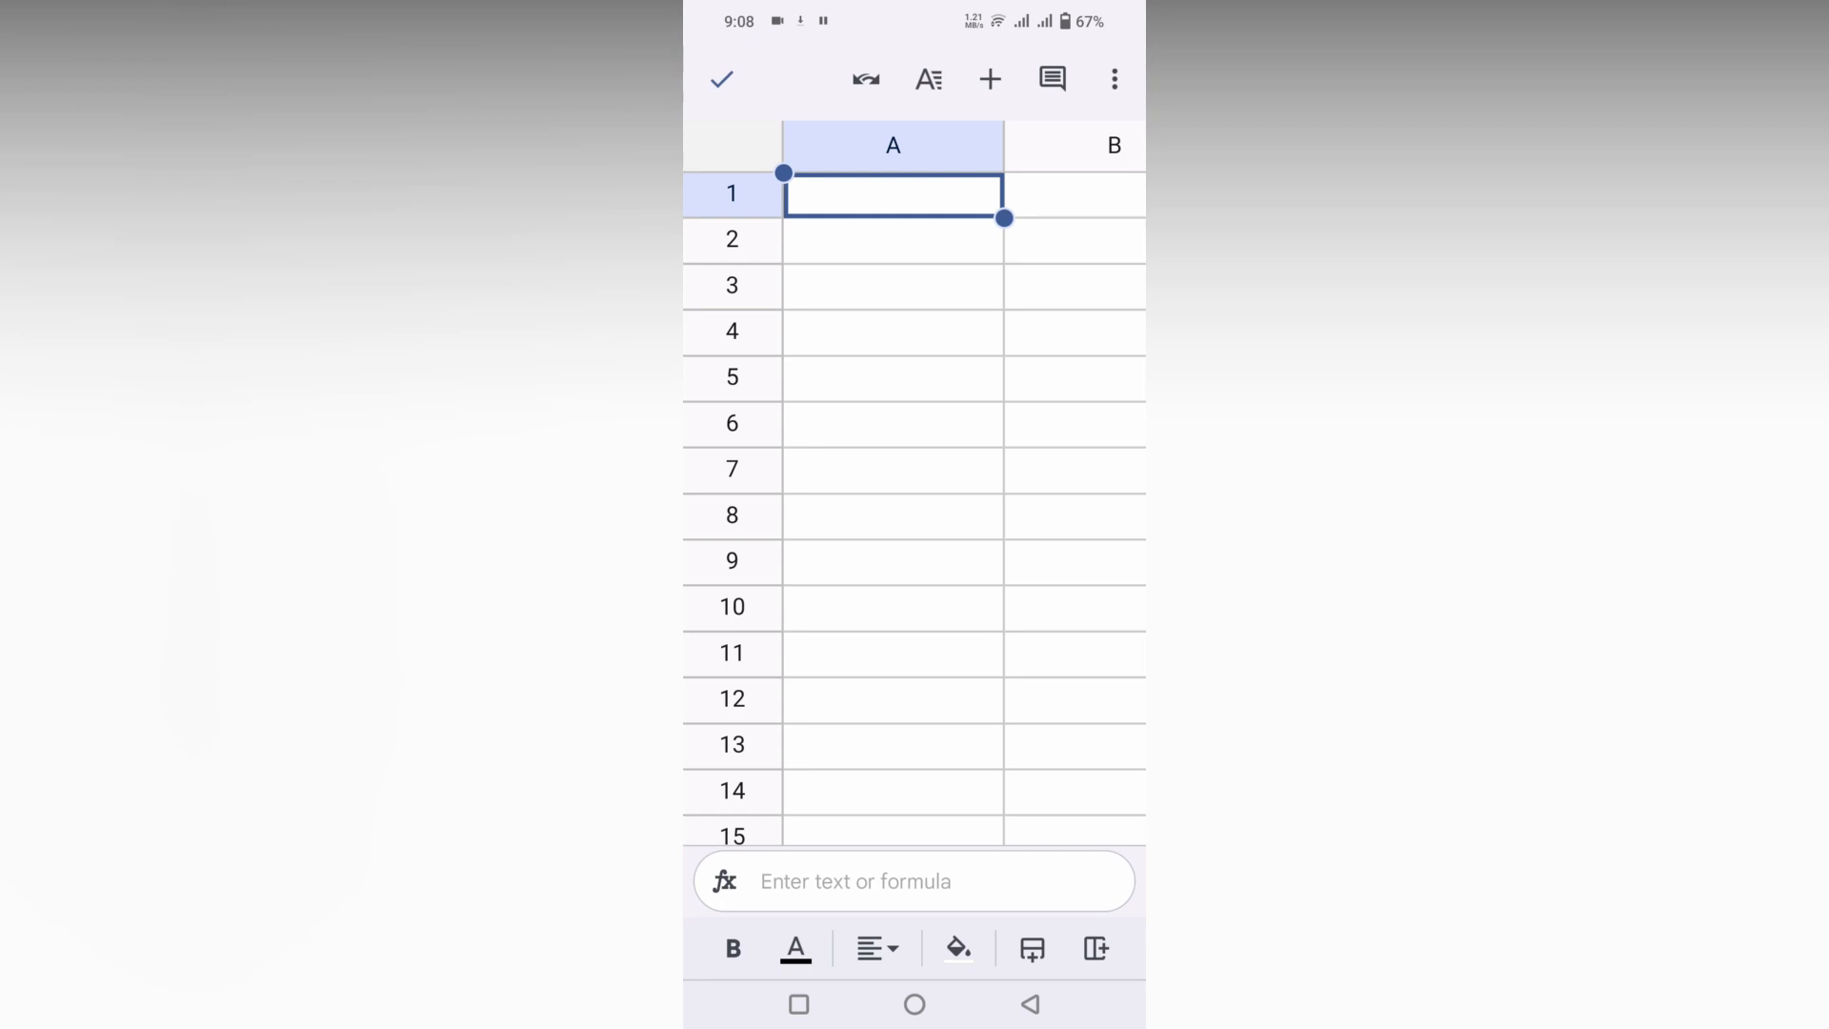
{"action": "left_click", "coordinate": [915, 880]}
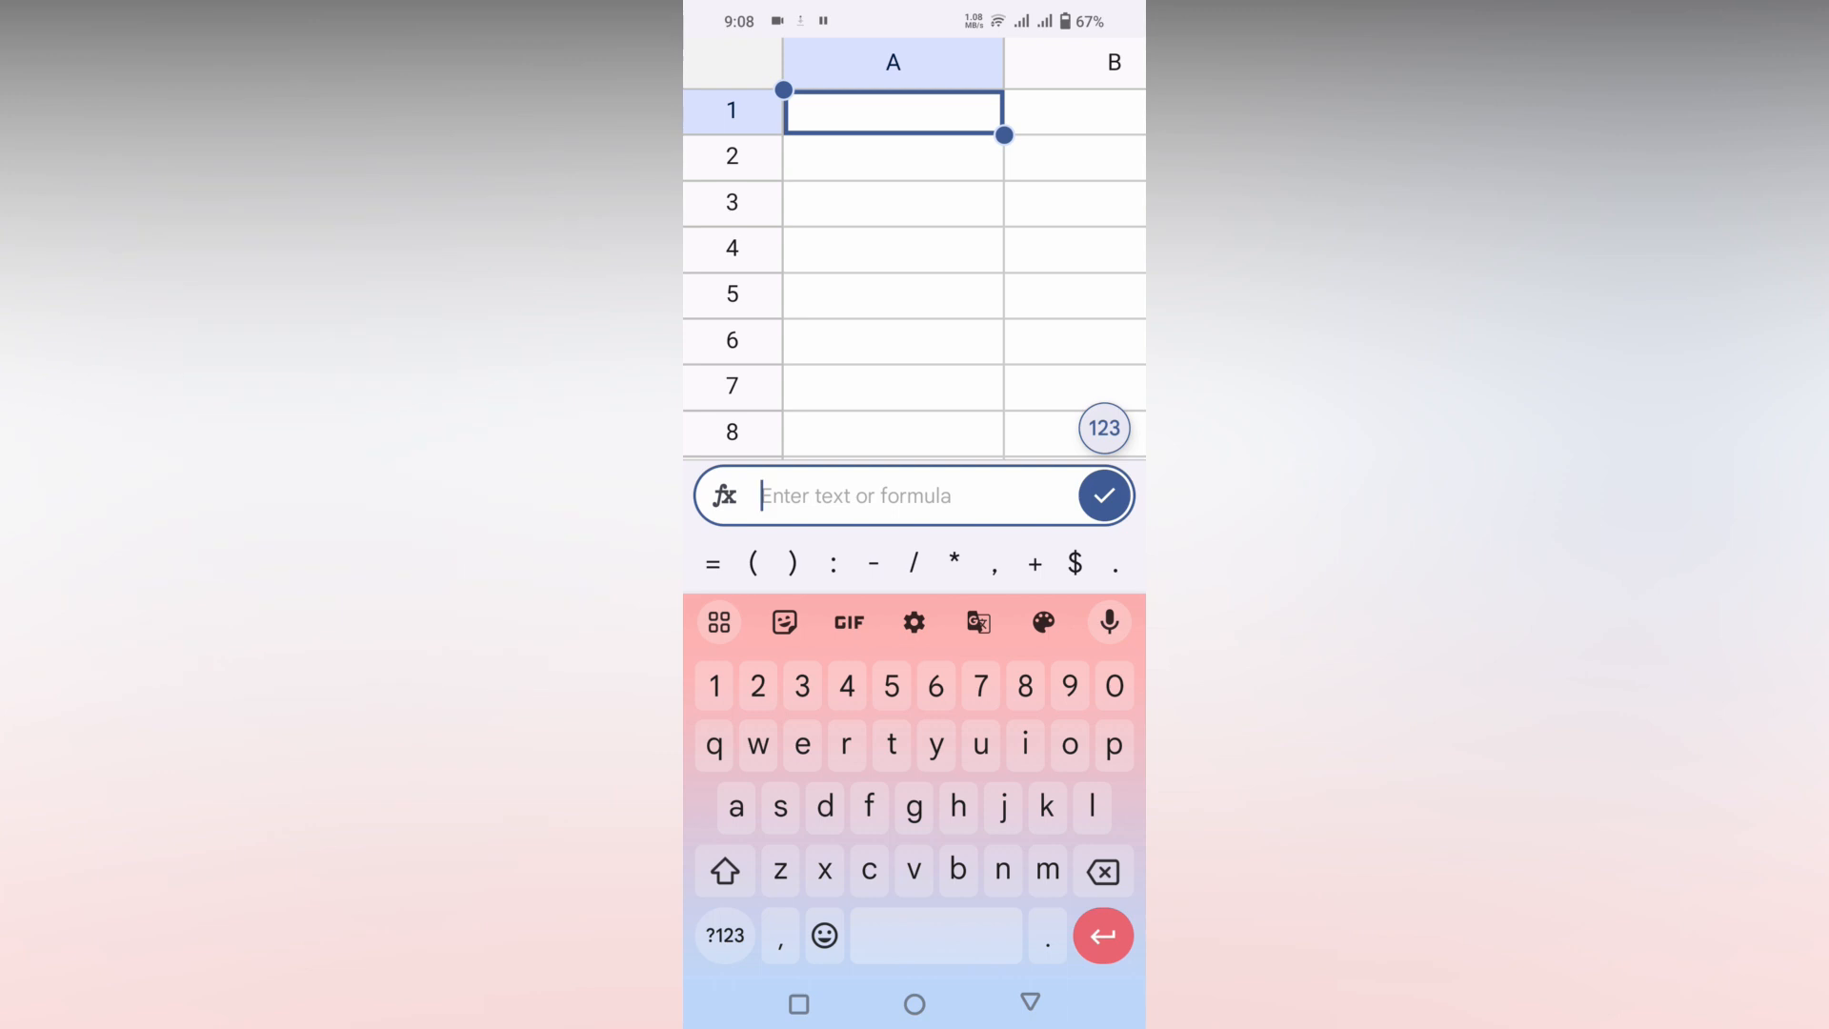
- Enter a row of seven rupee (₹) symbols into cell A1 via the symbol keyboard
{"action": "left_click", "coordinate": [724, 936]}
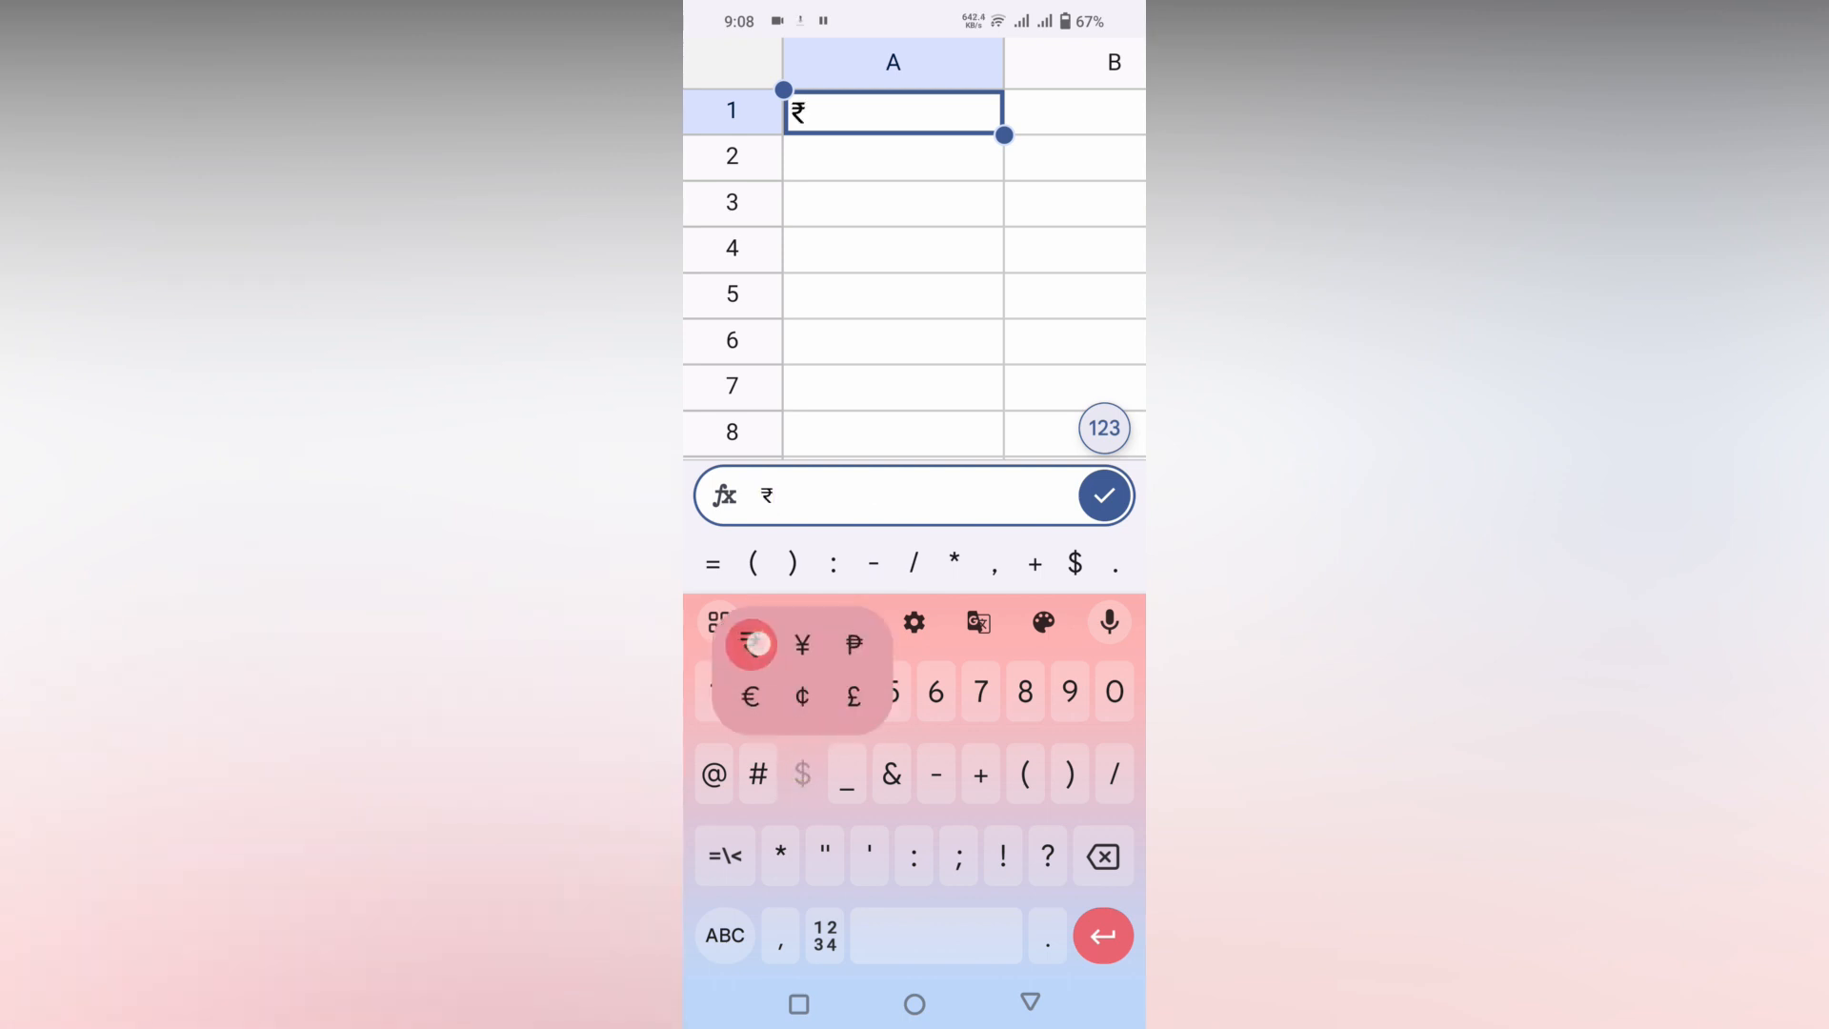
{"action": "left_click", "coordinate": [750, 644]}
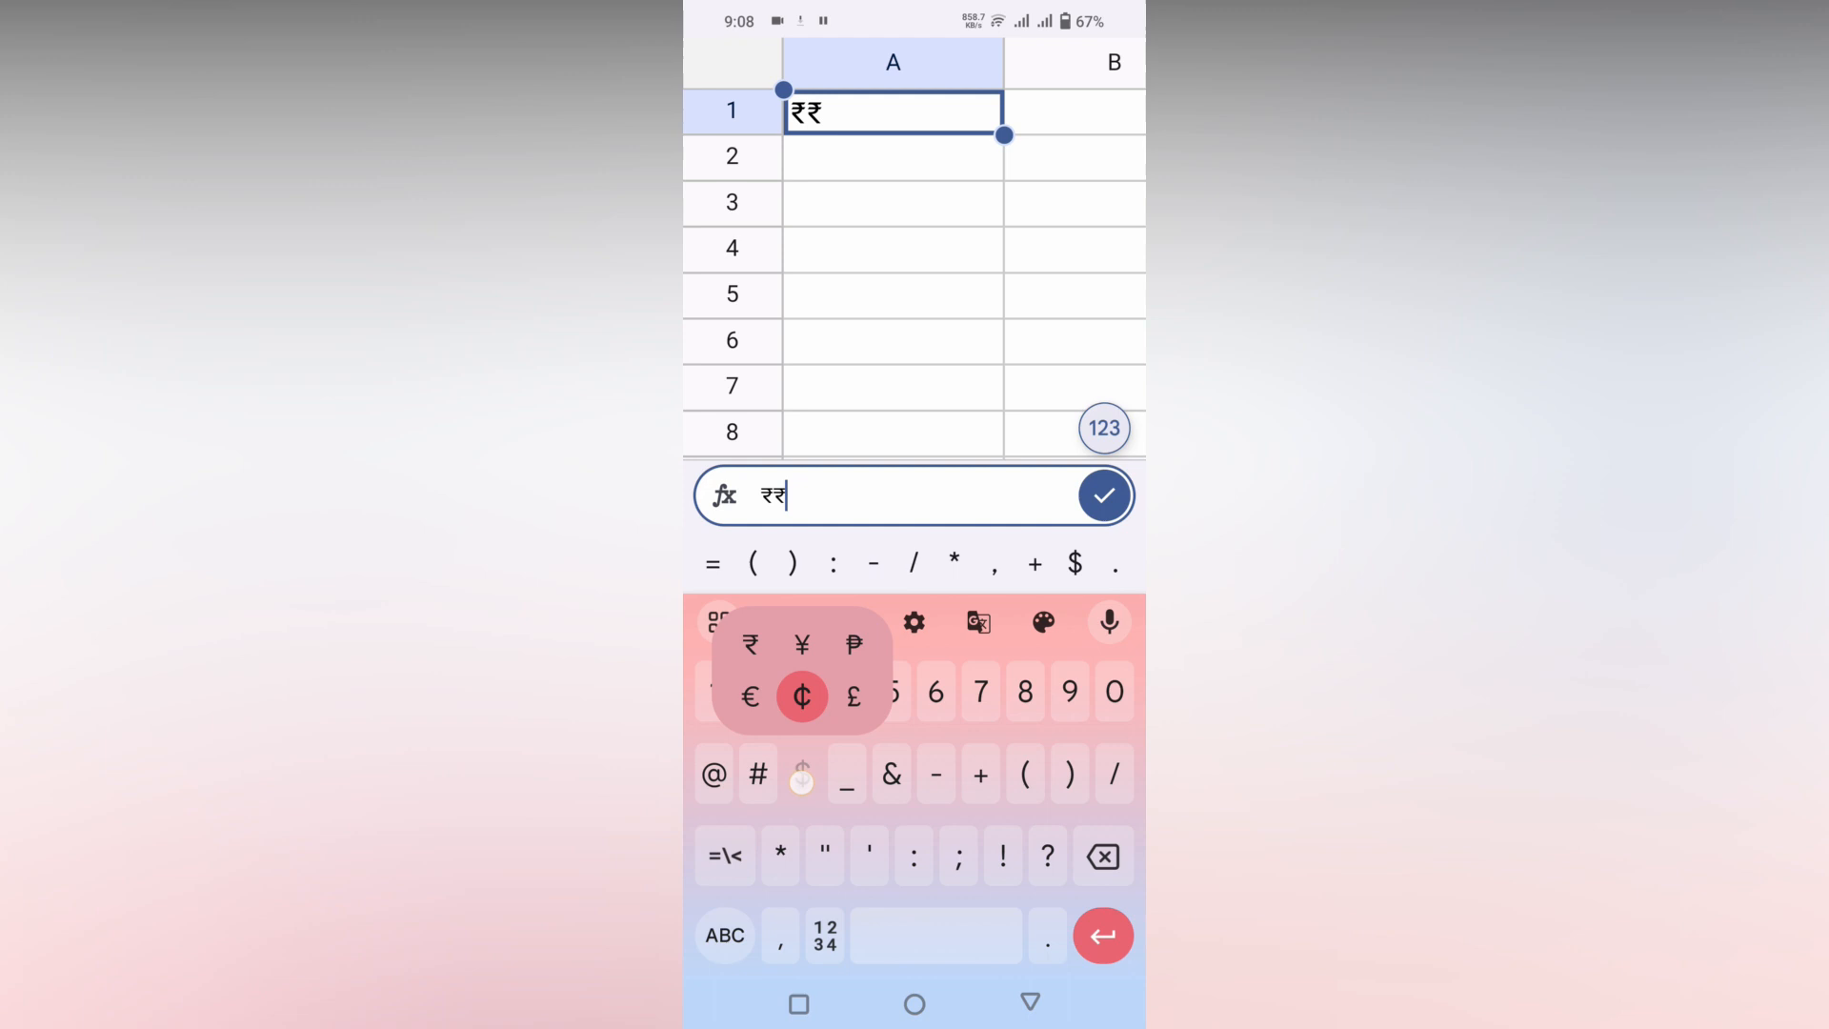
{"action": "left_click", "coordinate": [751, 646]}
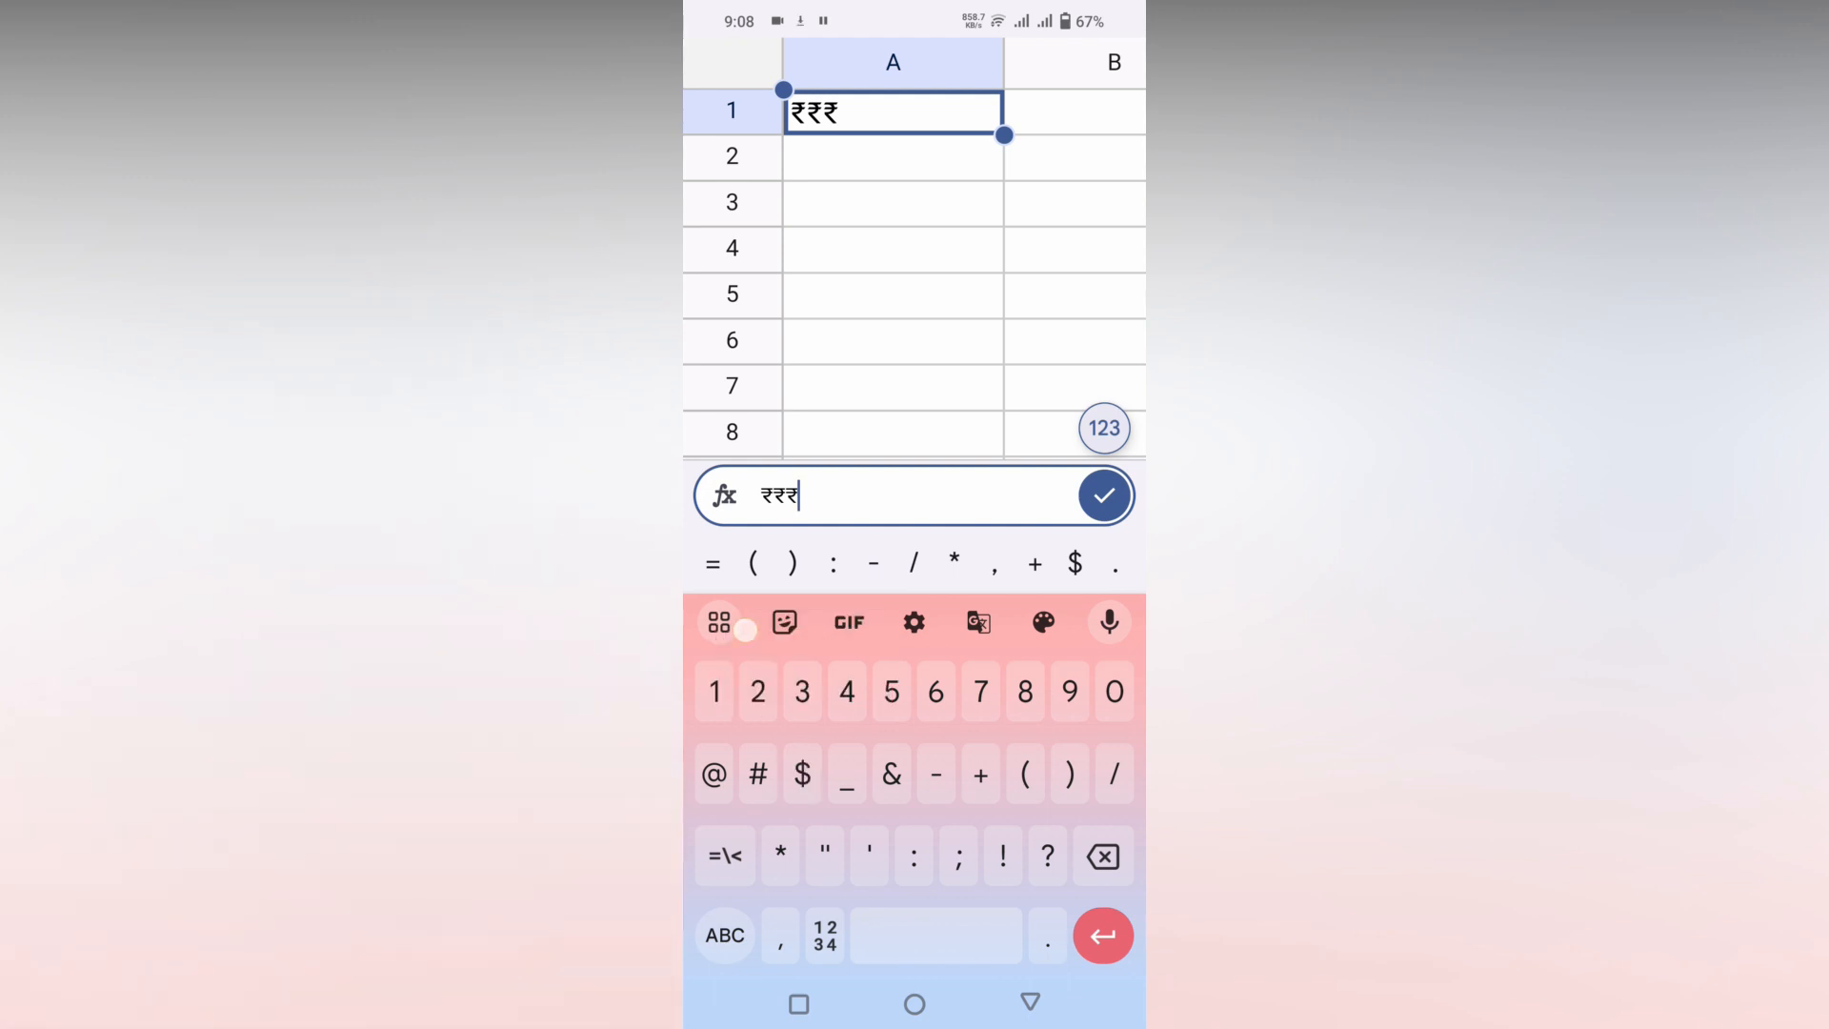
{"action": "type", "text": "₹"}
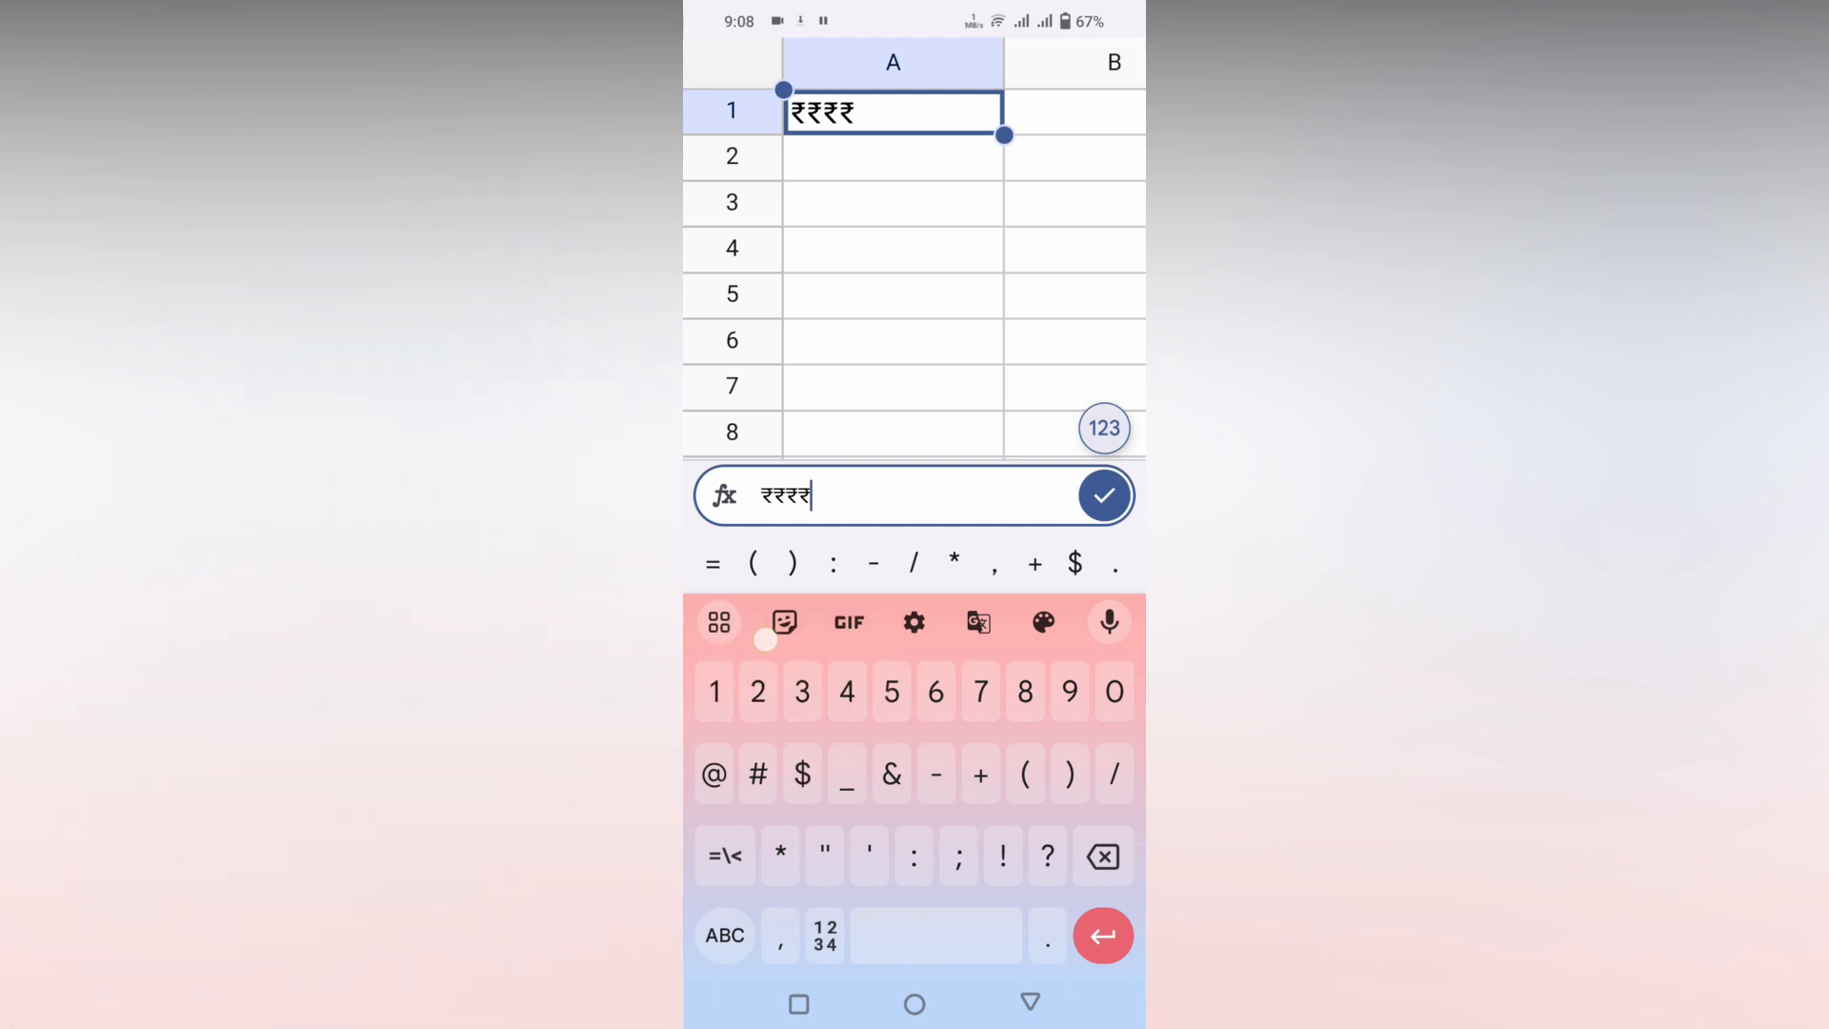
{"action": "left_click", "coordinate": [802, 774]}
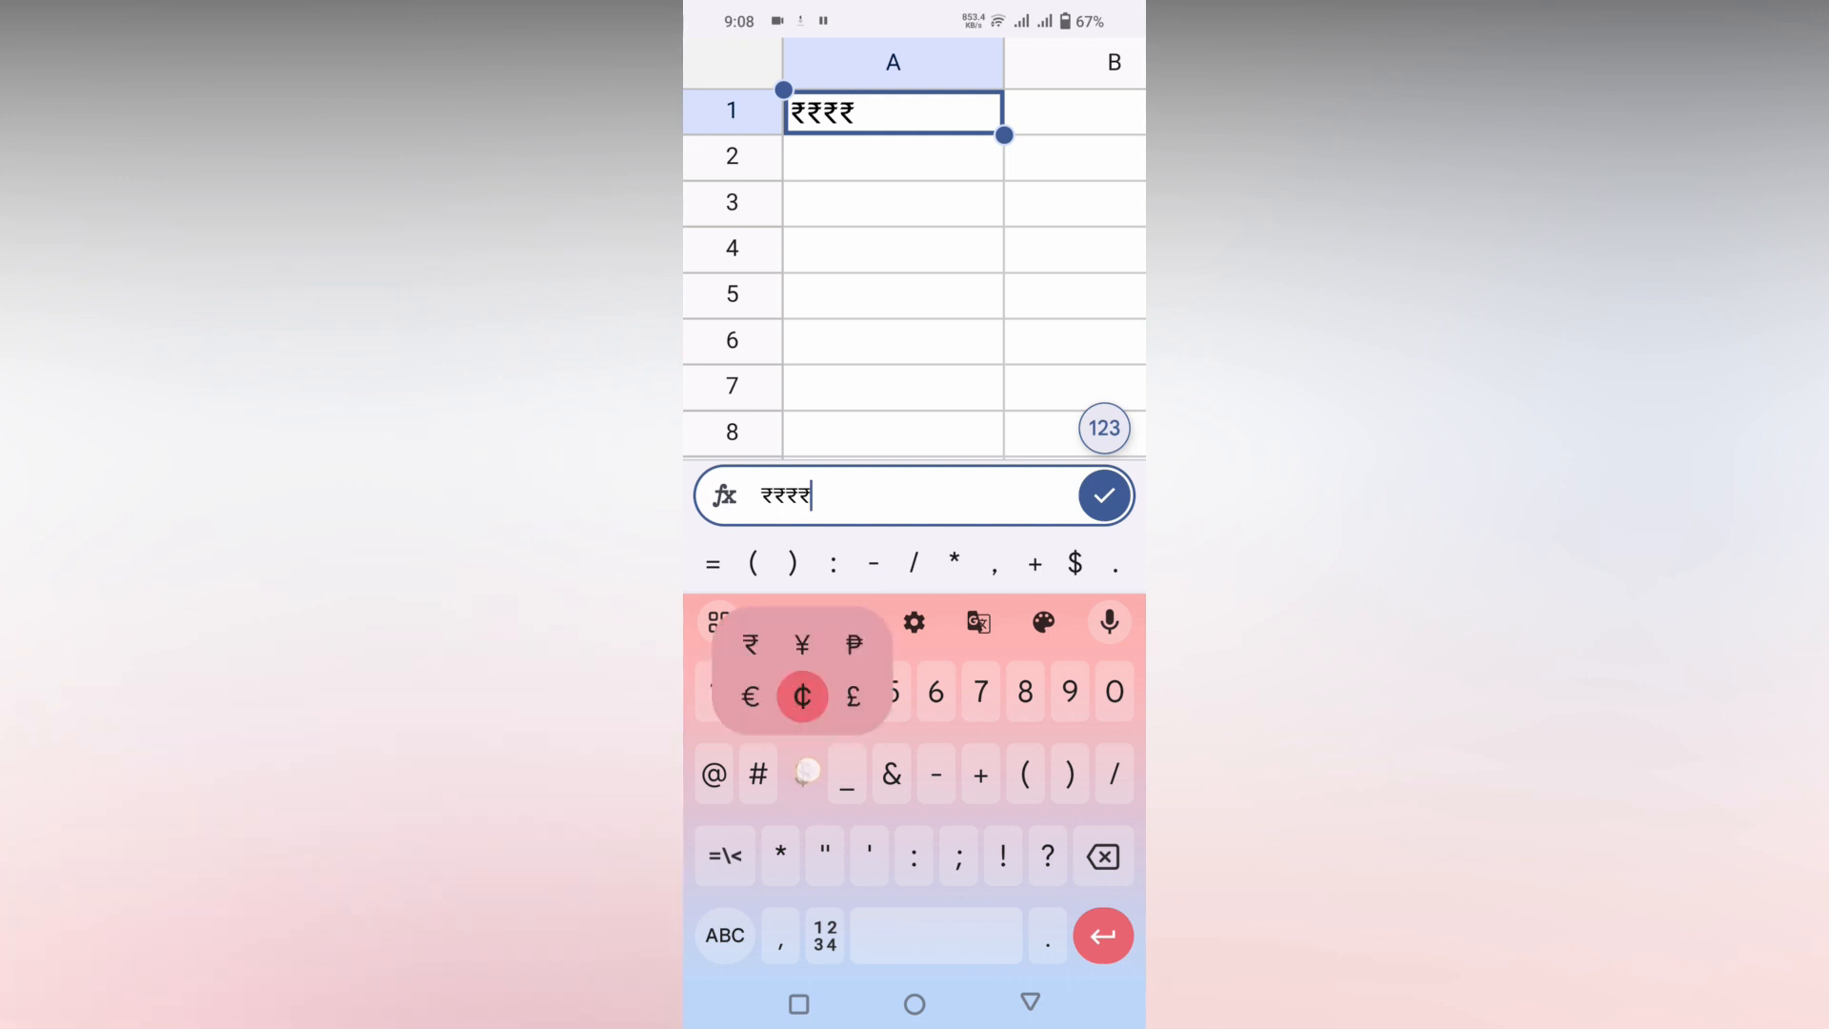
{"action": "left_click", "coordinate": [751, 646]}
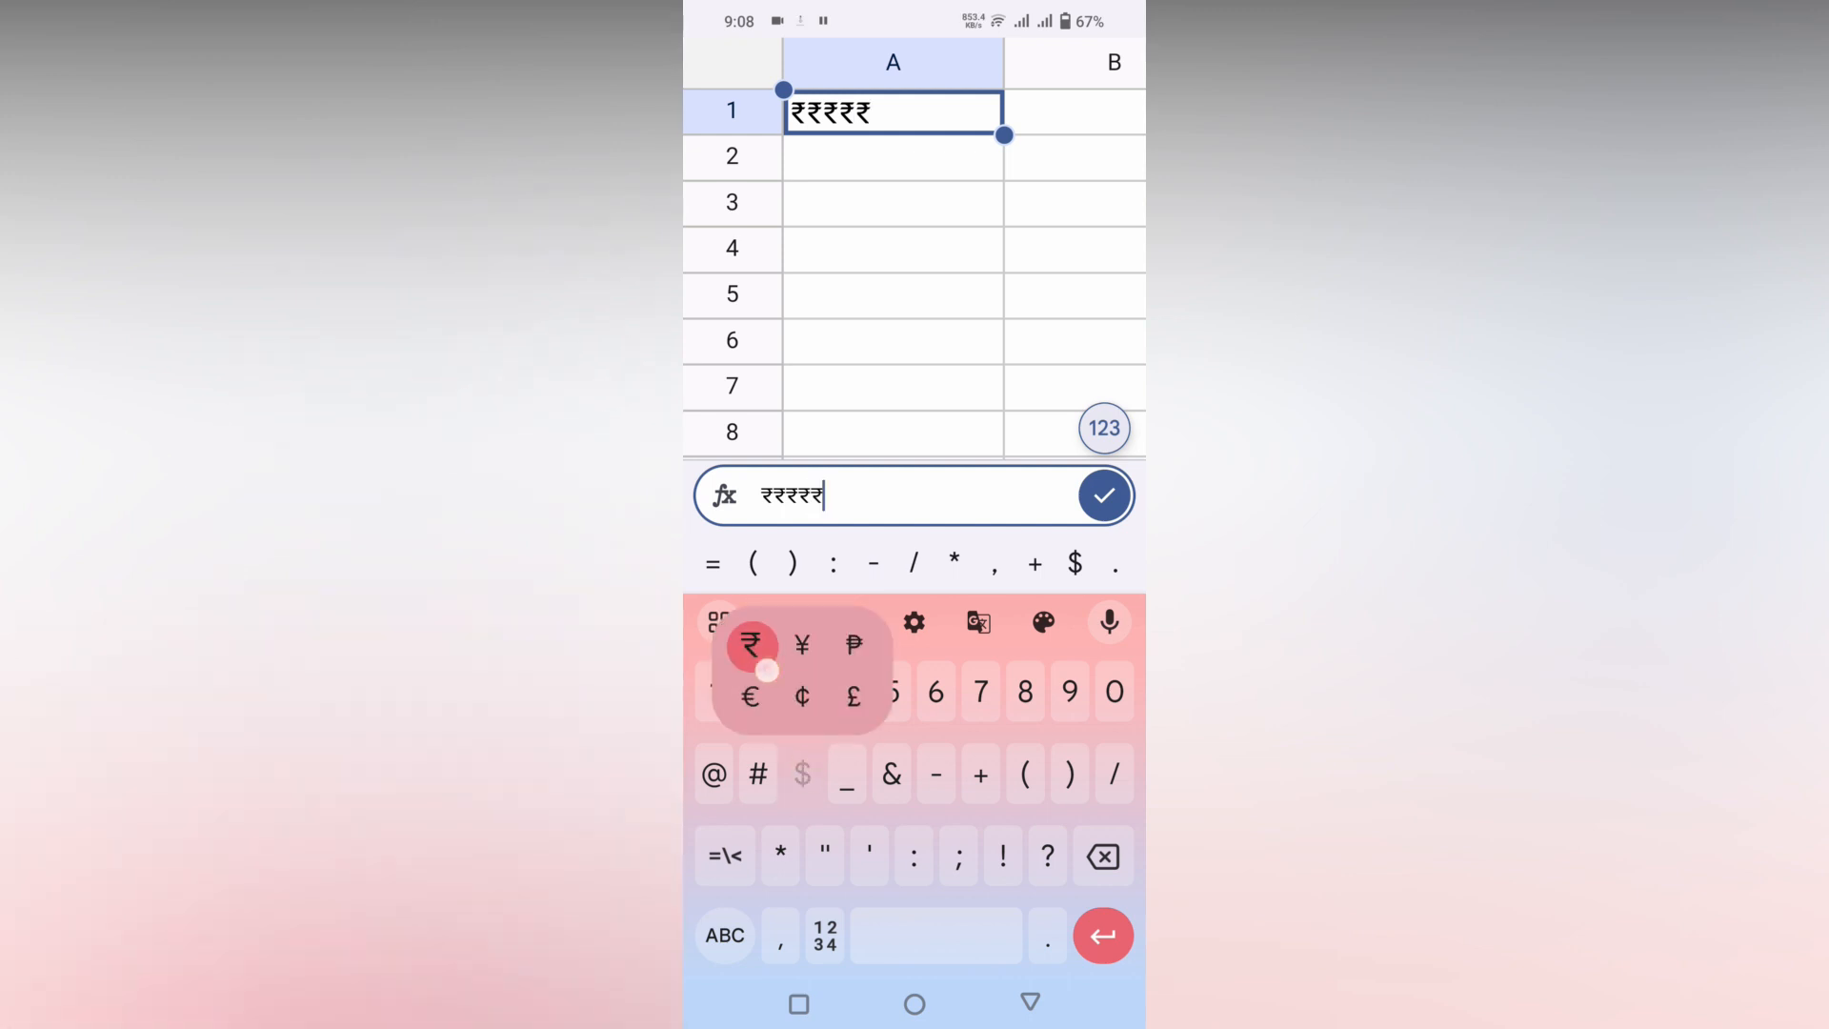
{"action": "left_click", "coordinate": [750, 646]}
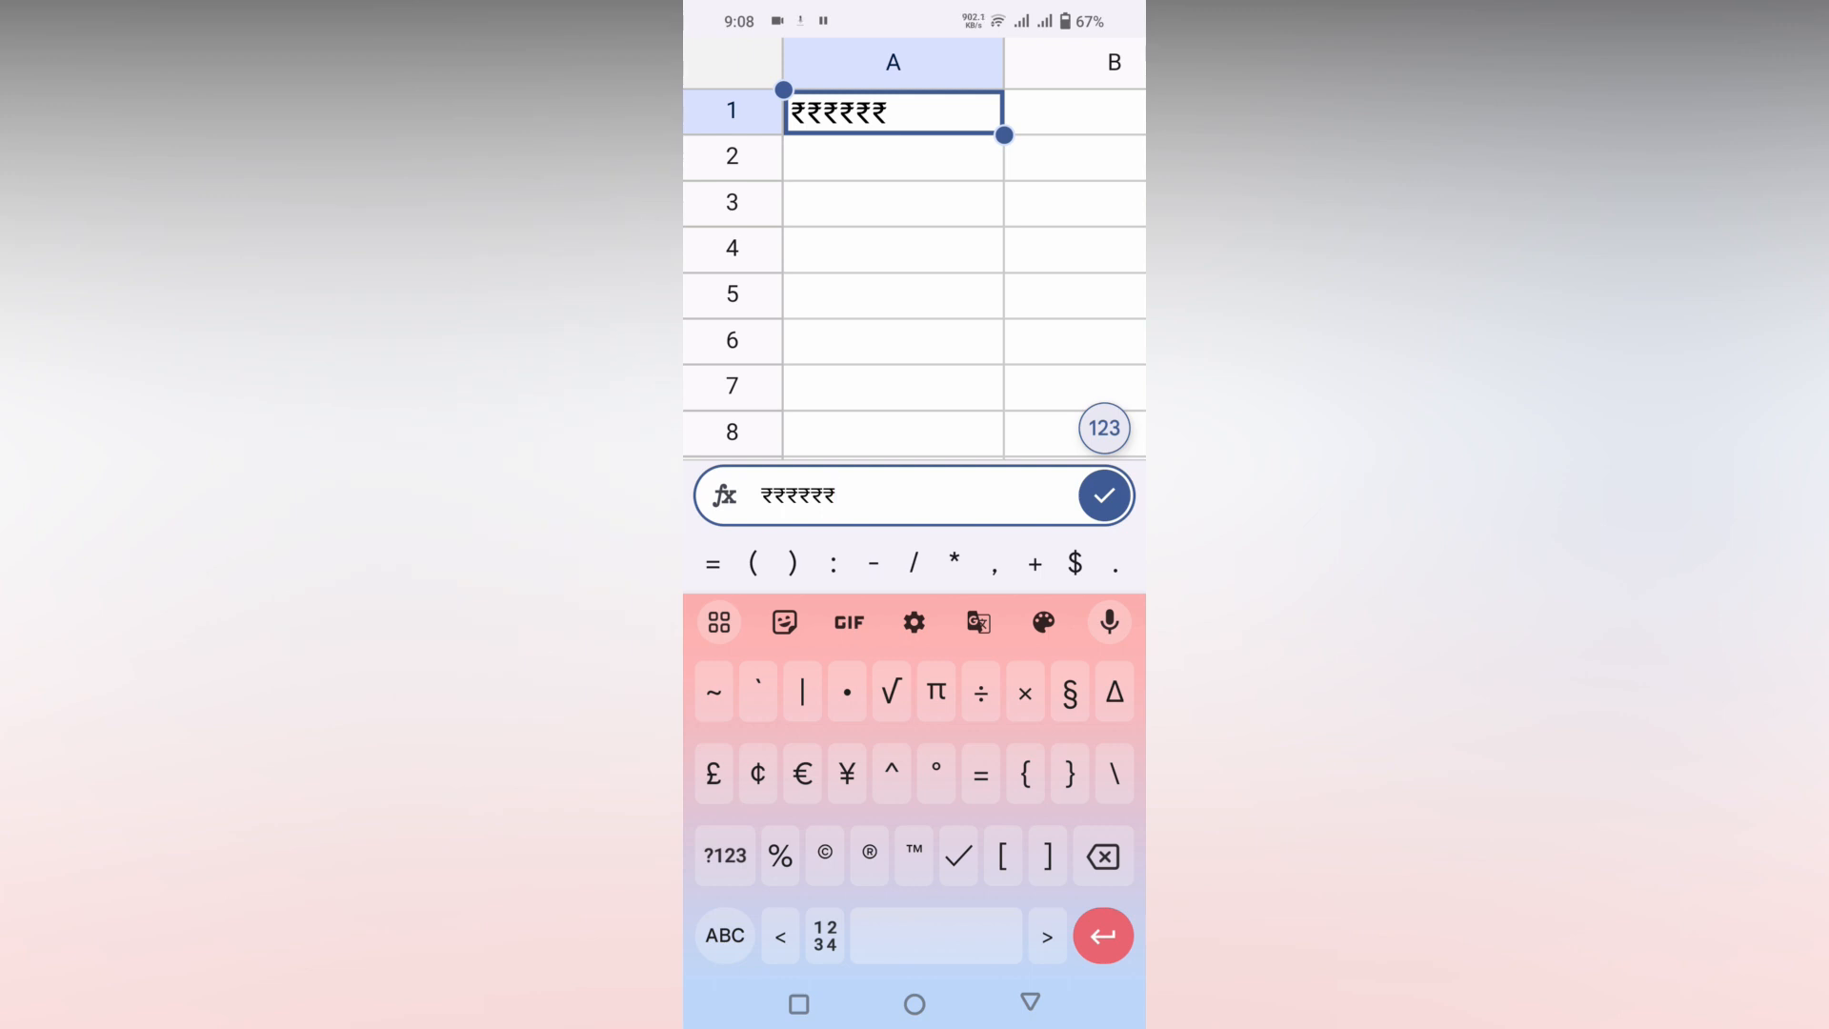
- Extend the entry in cell A1 to ten rupee (₹) symbols
{"action": "left_click", "coordinate": [802, 774]}
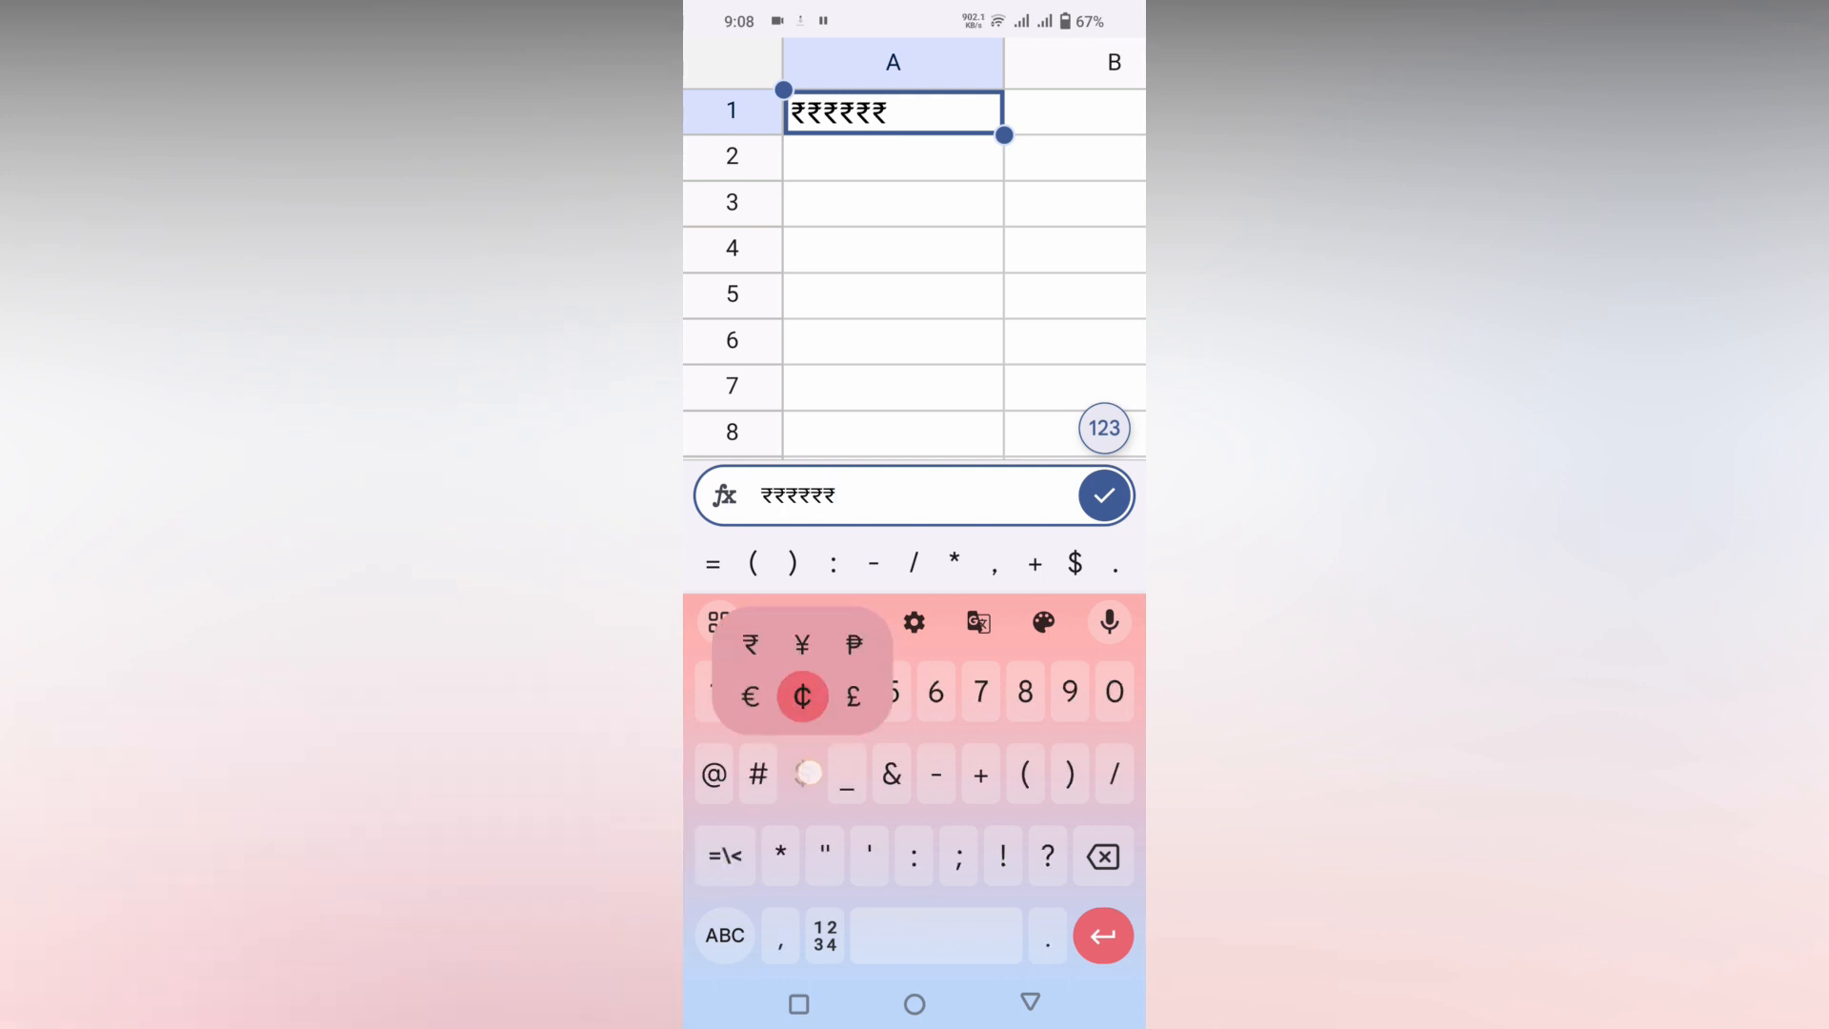
{"action": "left_click", "coordinate": [750, 646]}
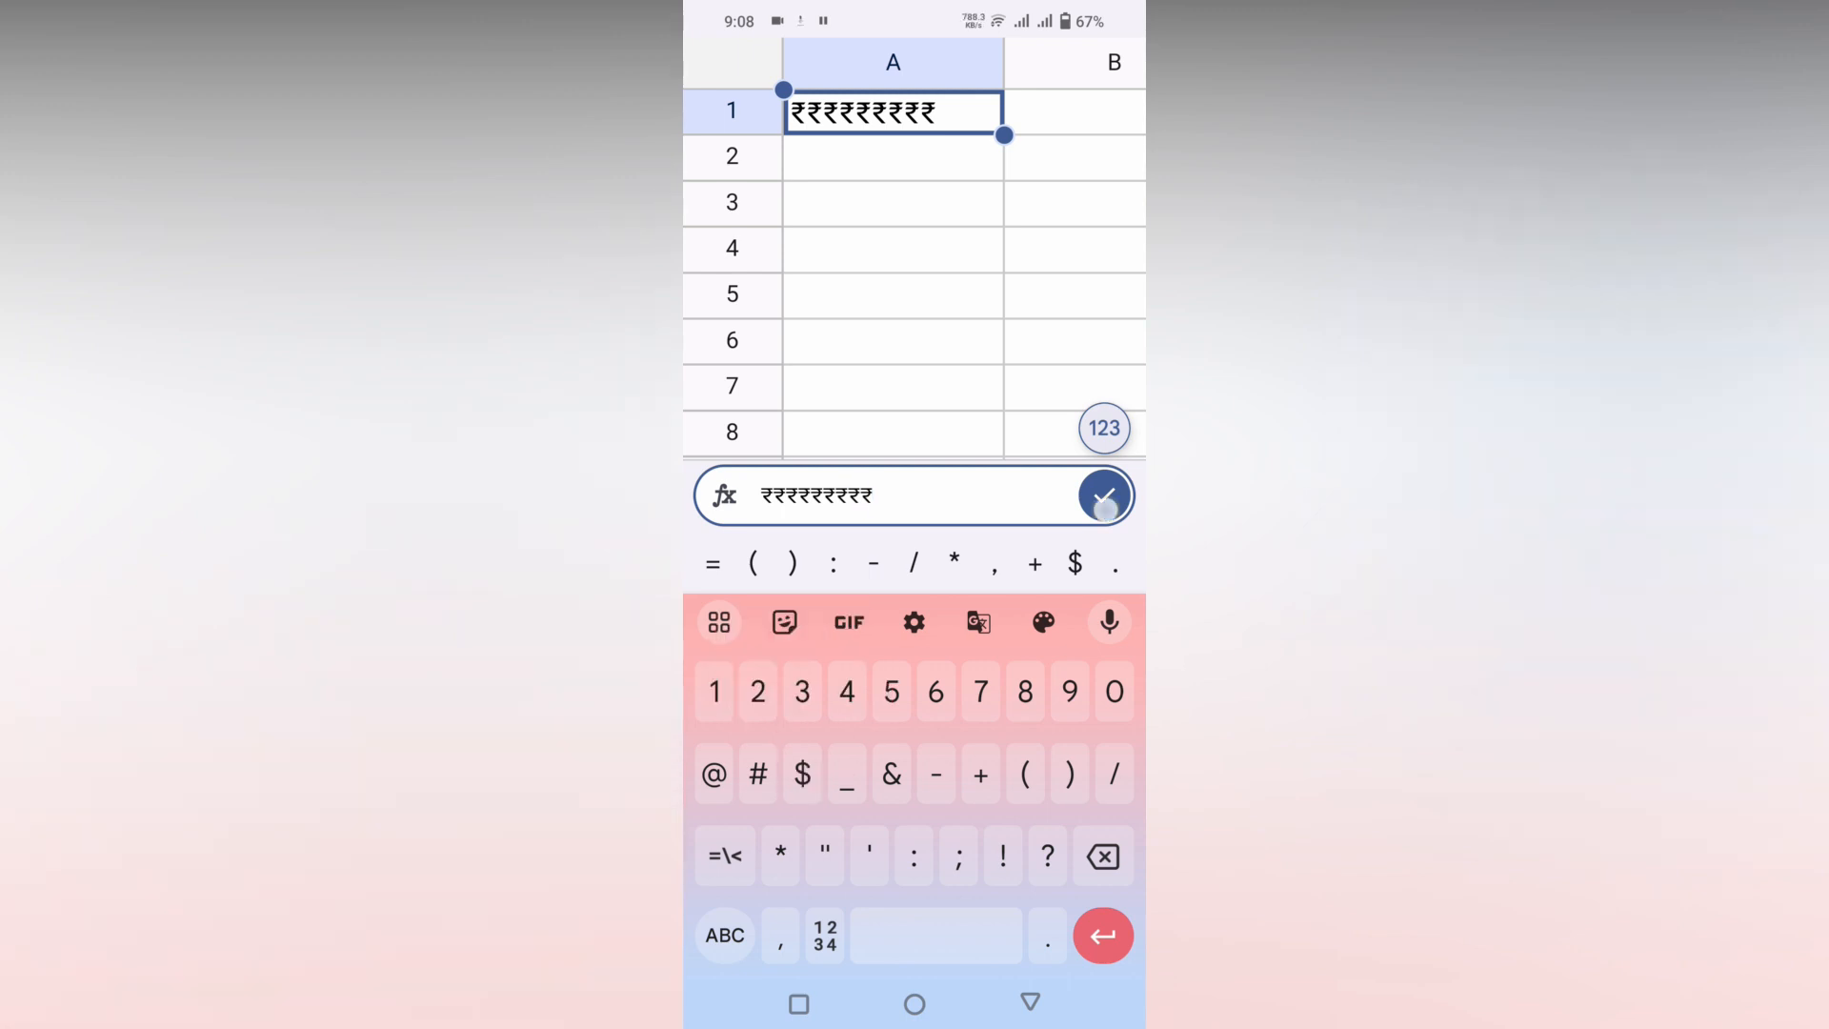
{"action": "left_click", "coordinate": [724, 934]}
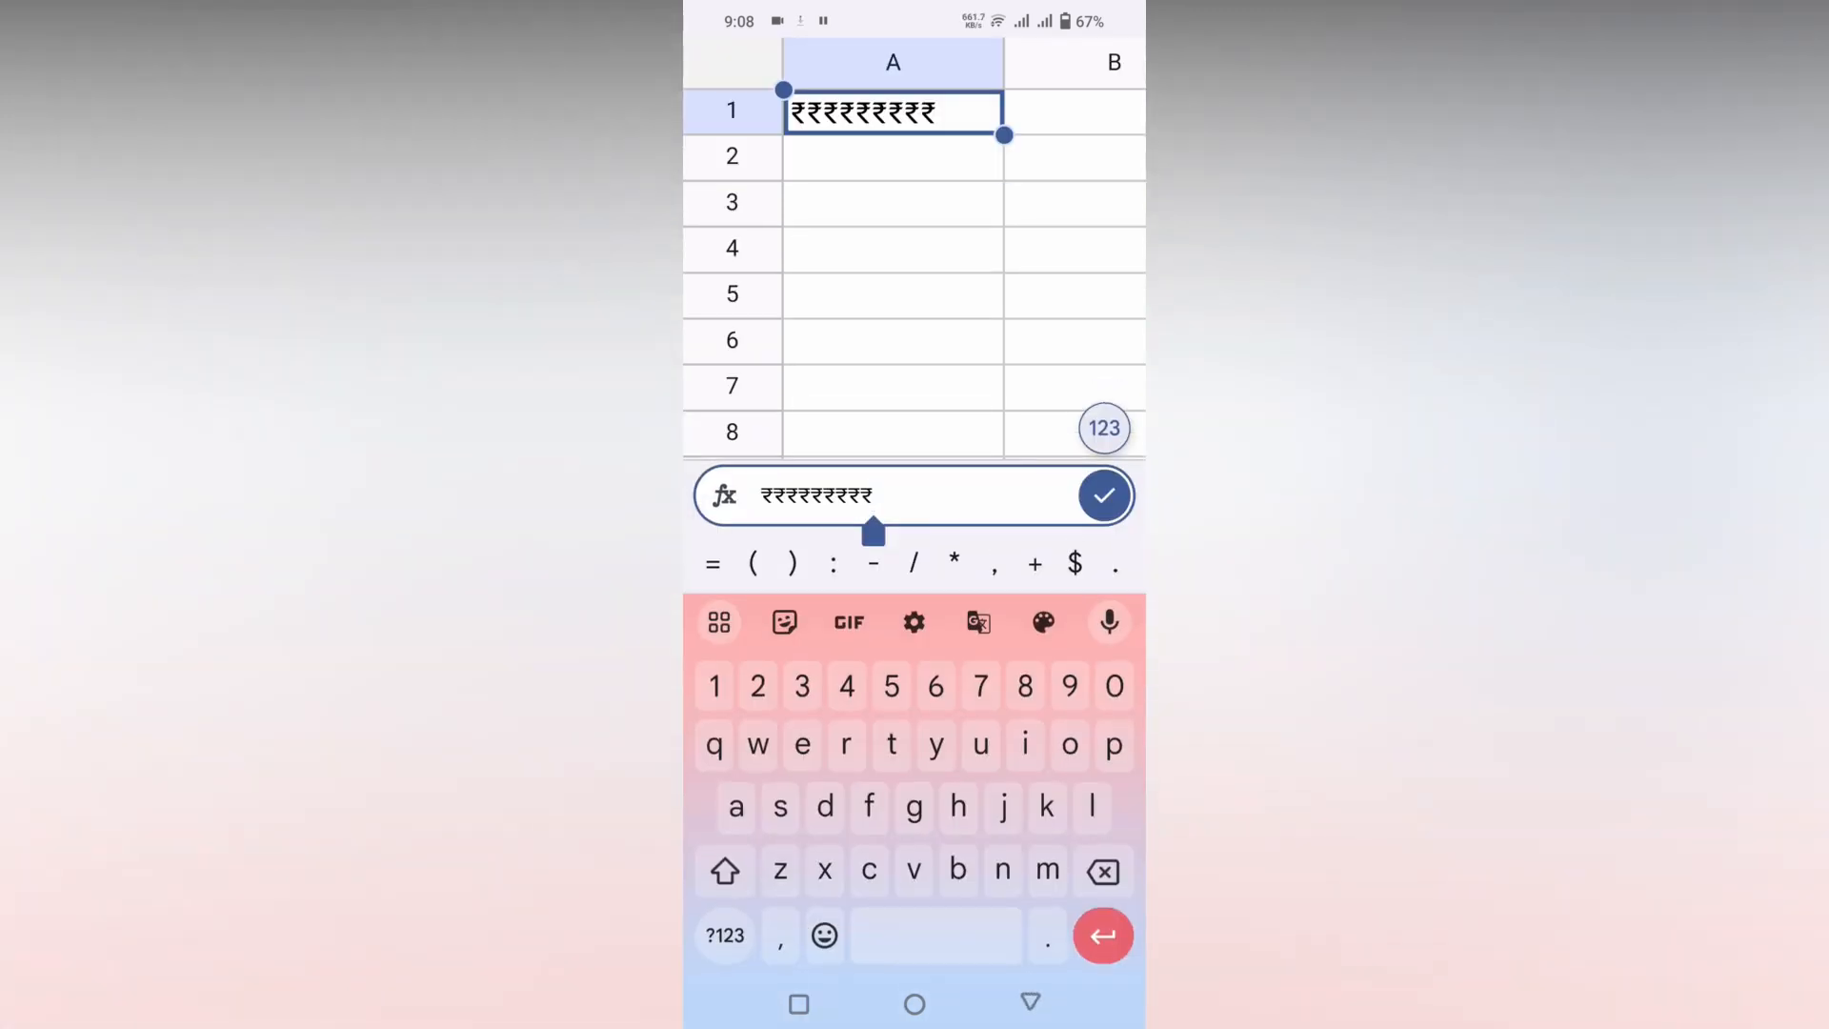